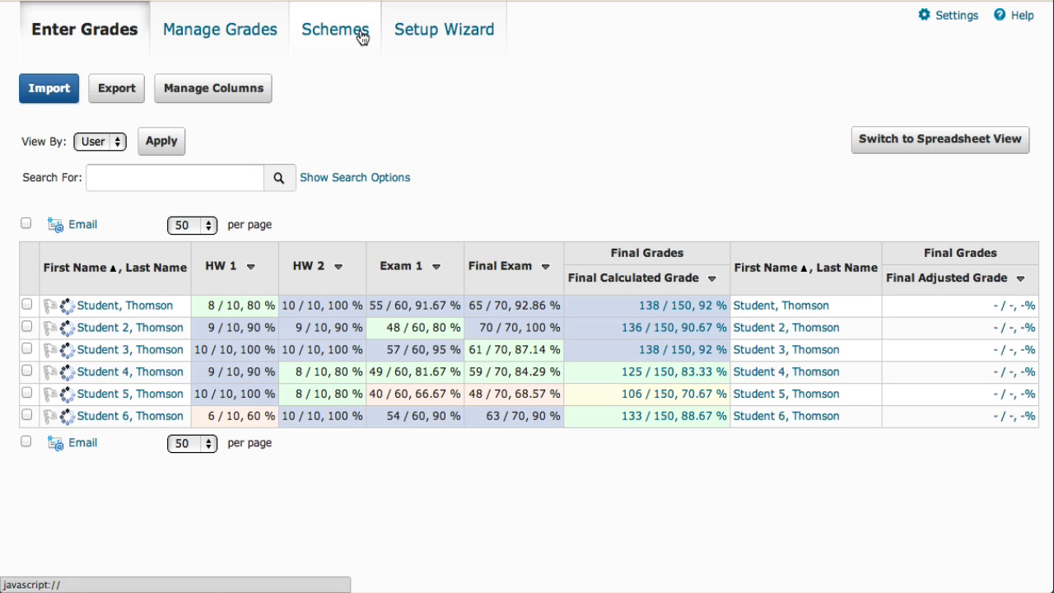
Show the gradebook's Schemes list with the default Percentage scheme.
left_click(335, 29)
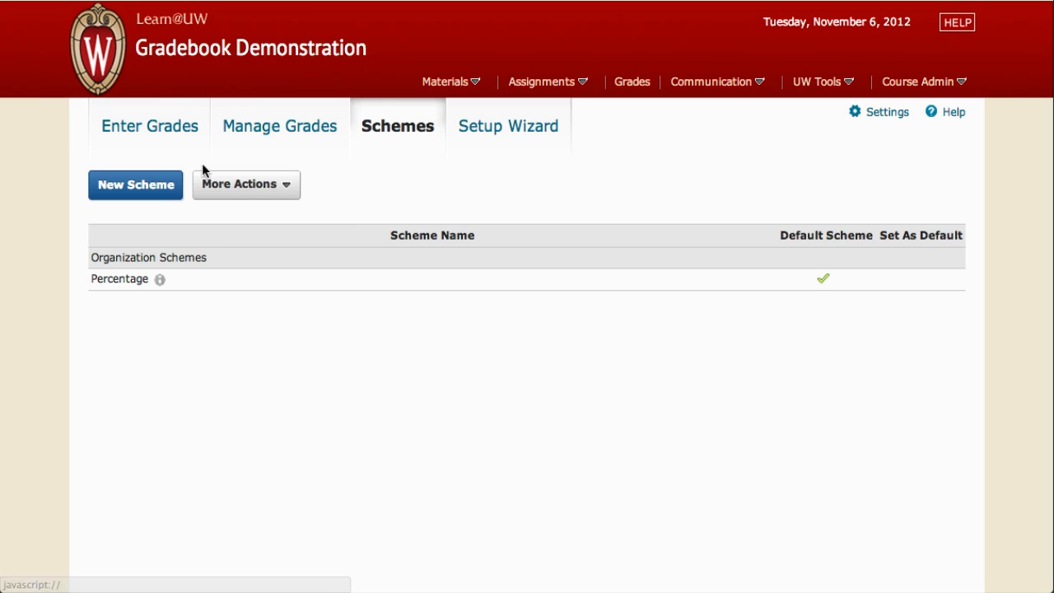
Create a new scheme named 'Final grades' and add 4 ranges for seven in total.
left_click(135, 184)
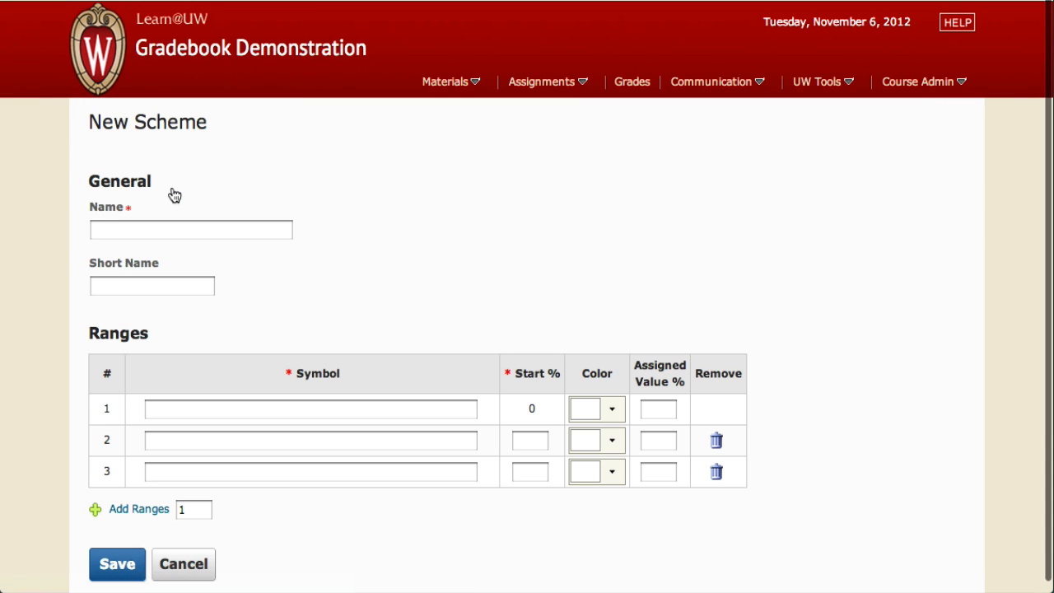
left_click(191, 228)
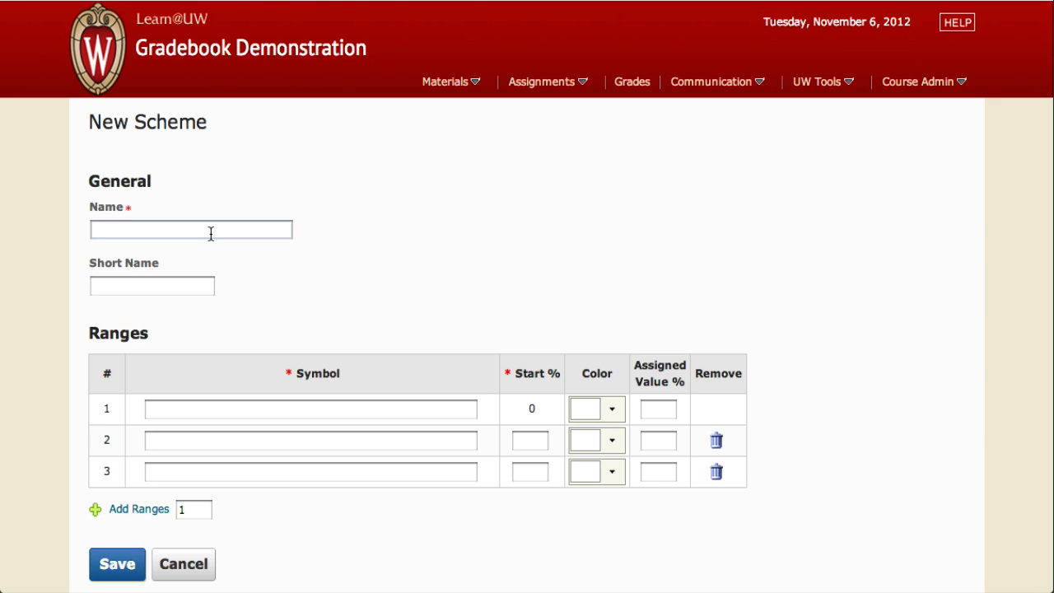
type("Final grades")
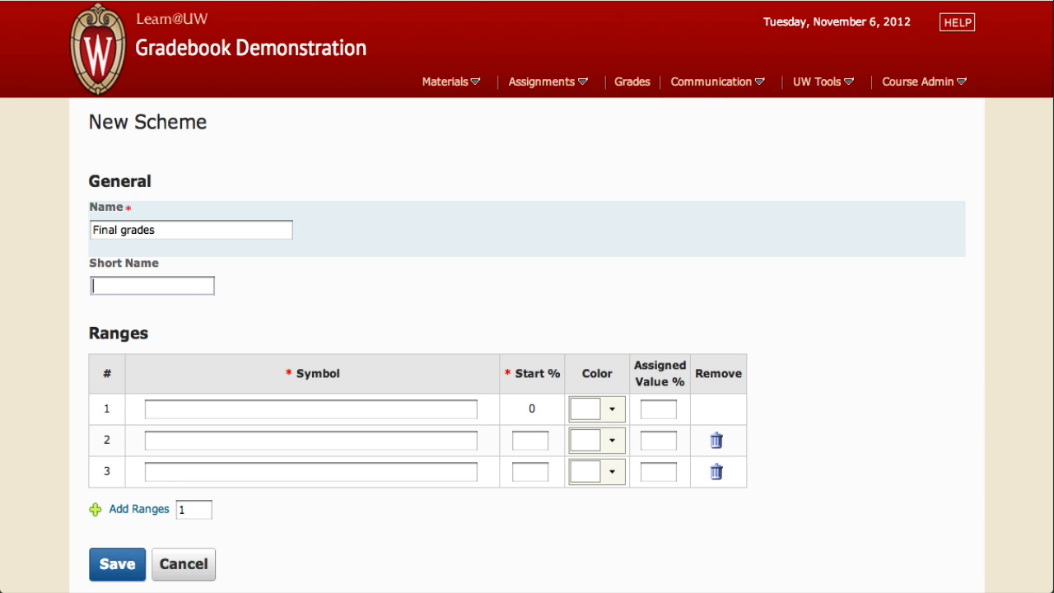
mouse_move(280, 377)
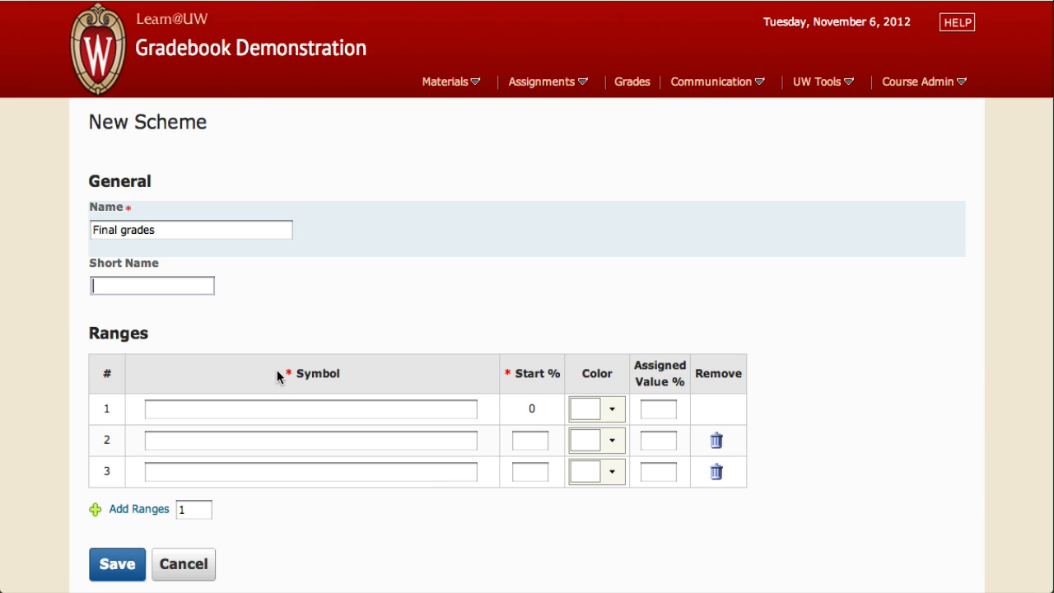
type("4")
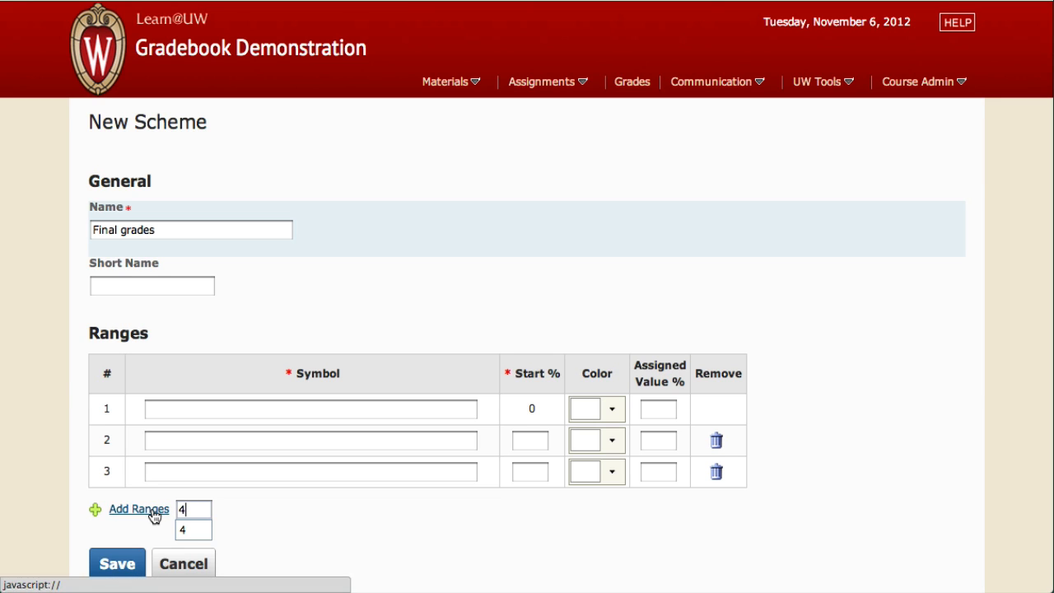
left_click(138, 507)
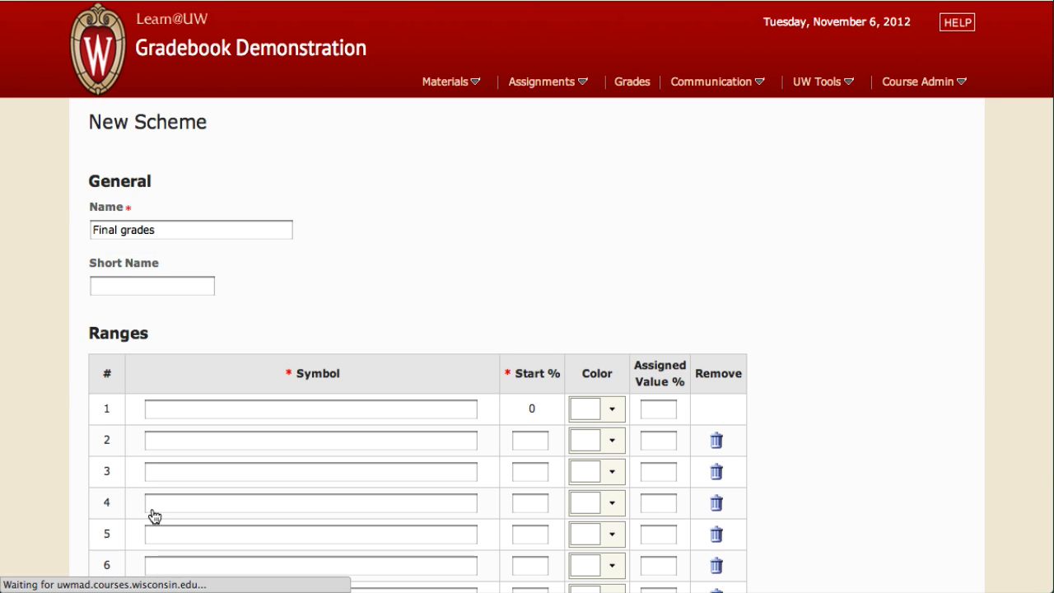
scroll("down", 3)
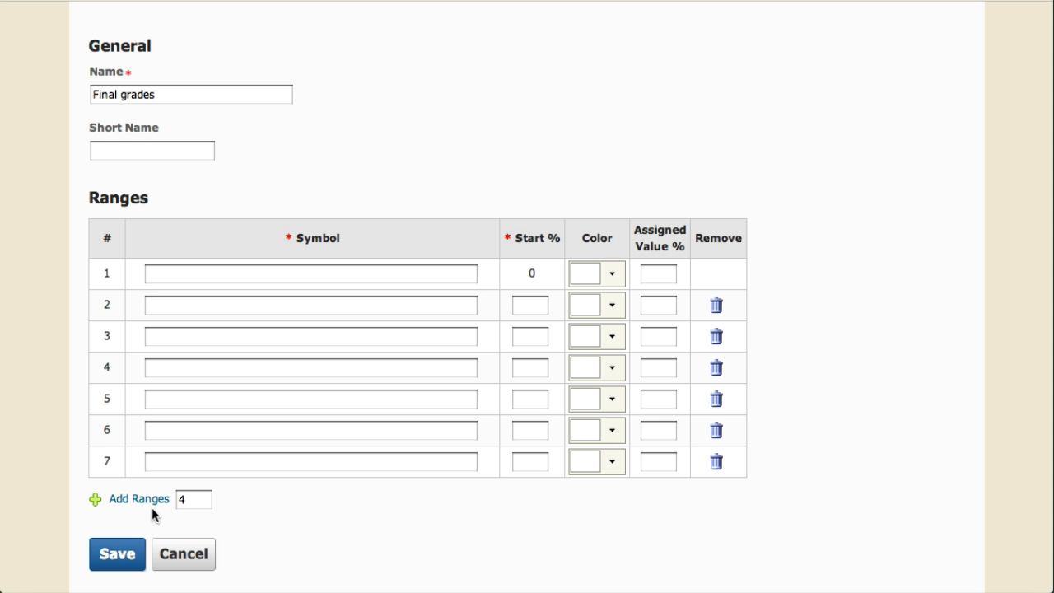
mouse_move(150, 451)
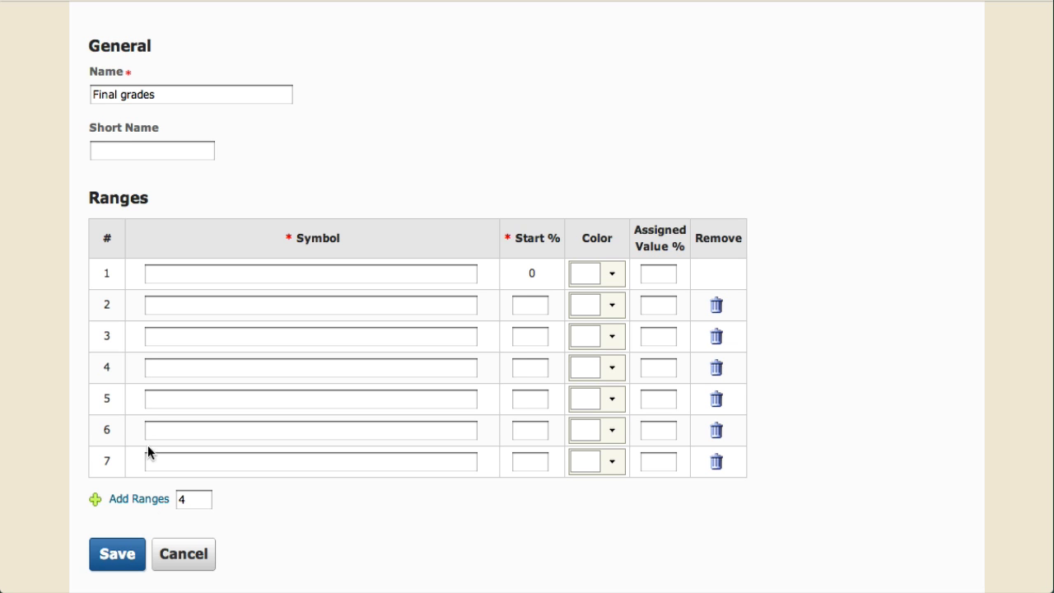
Enter symbols F, D, C, BC, B, AB, A starting at 0, 60, 70, 75, 80, 85, 90% and save.
type("F")
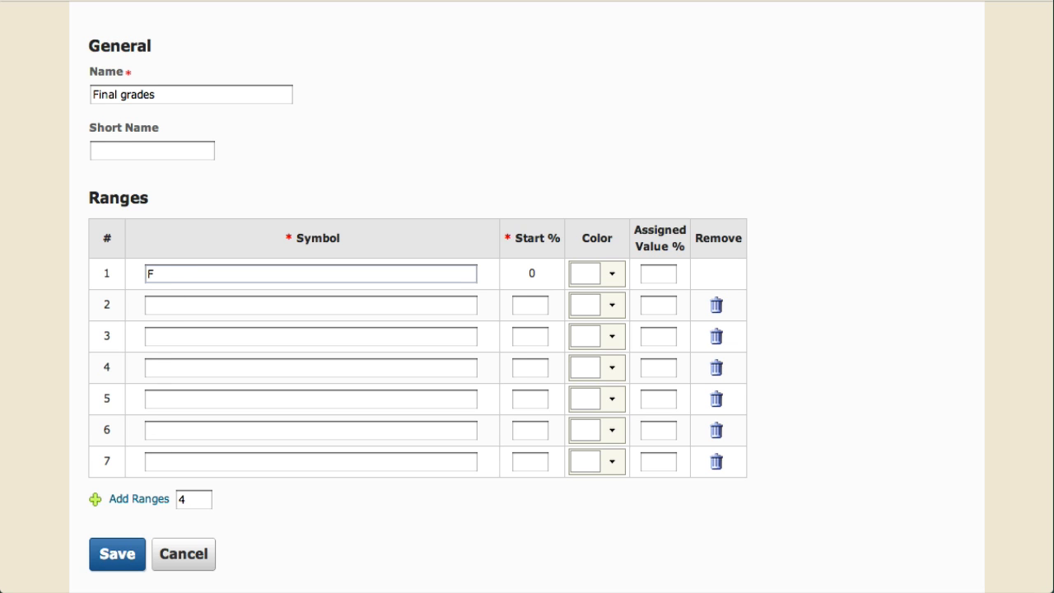
type("D")
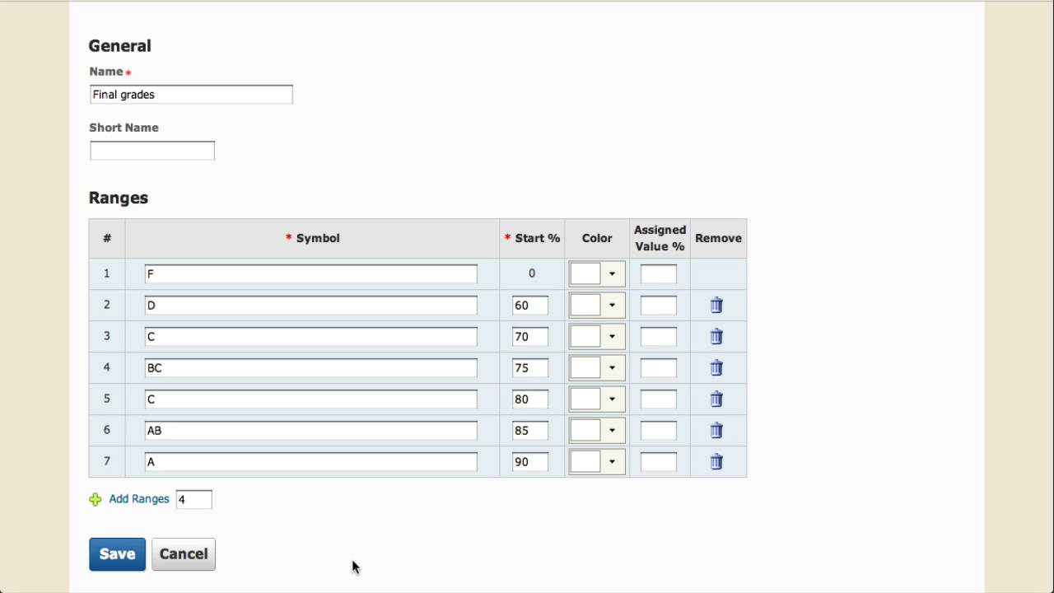
left_click(116, 553)
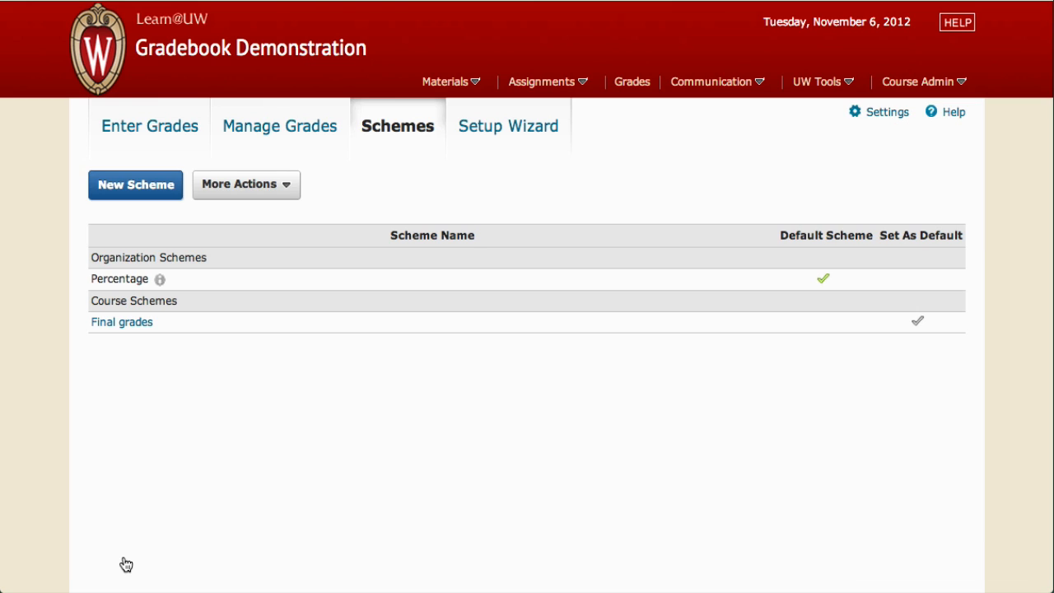
Show Manage Grades and choose the Final Adjusted Grade item for editing.
left_click(280, 126)
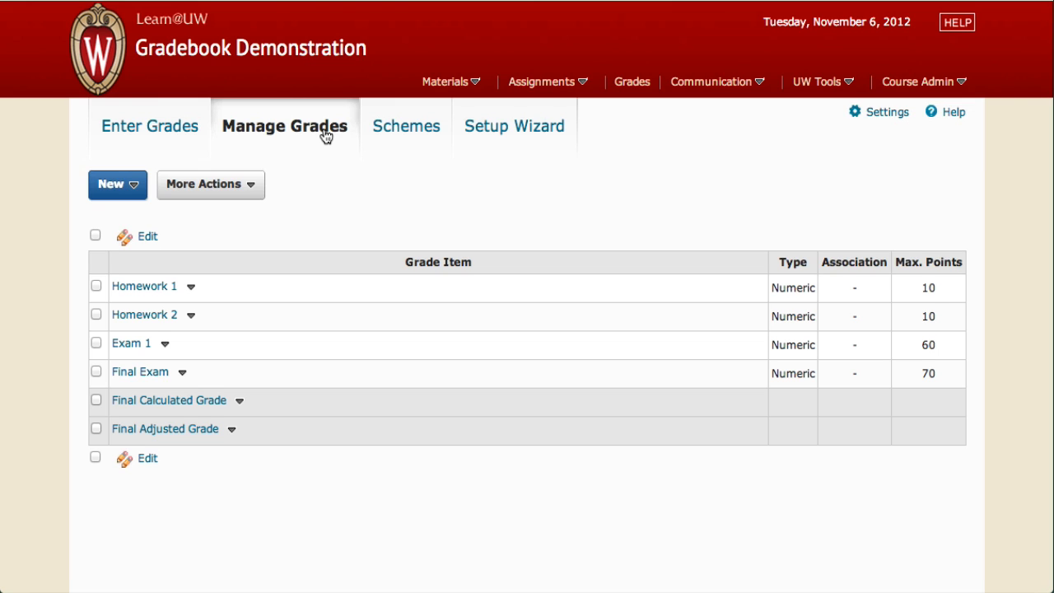
mouse_move(277, 283)
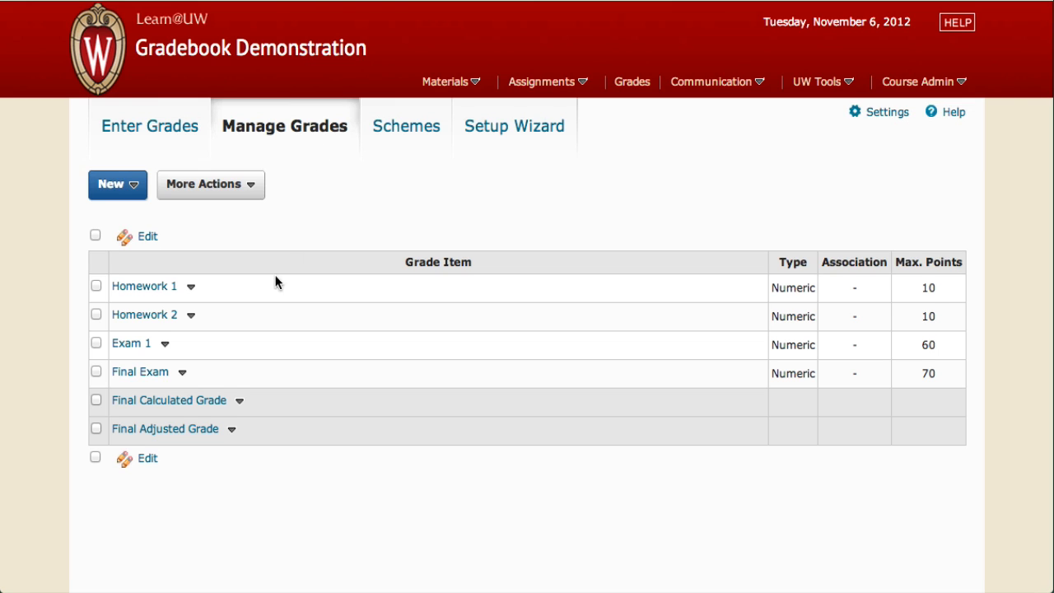
left_click(165, 428)
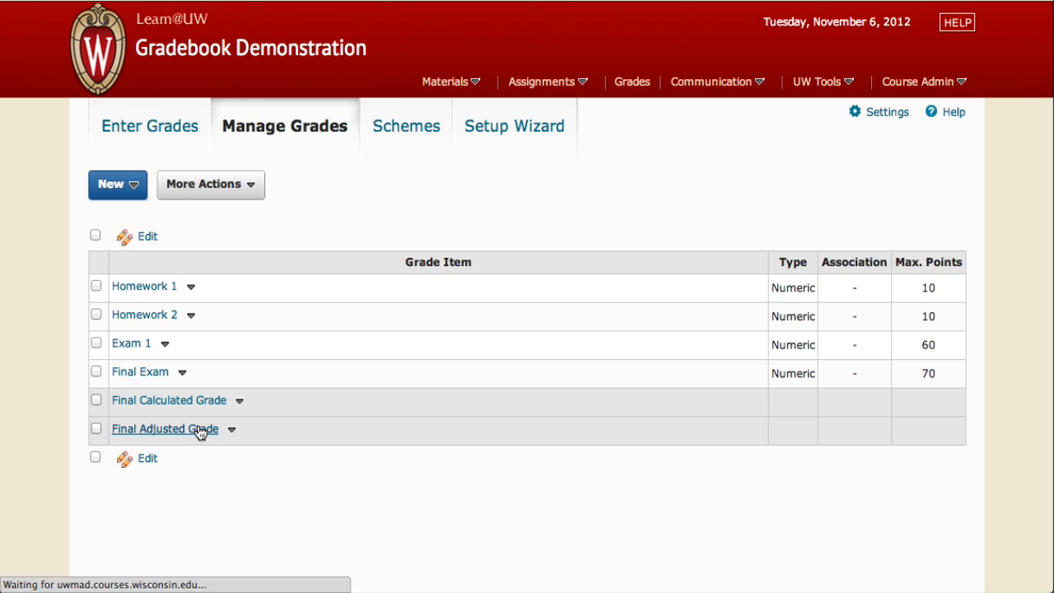
Assign the 'Final grades' scheme to Final Adjusted Grade, then Save and Close.
left_click(165, 428)
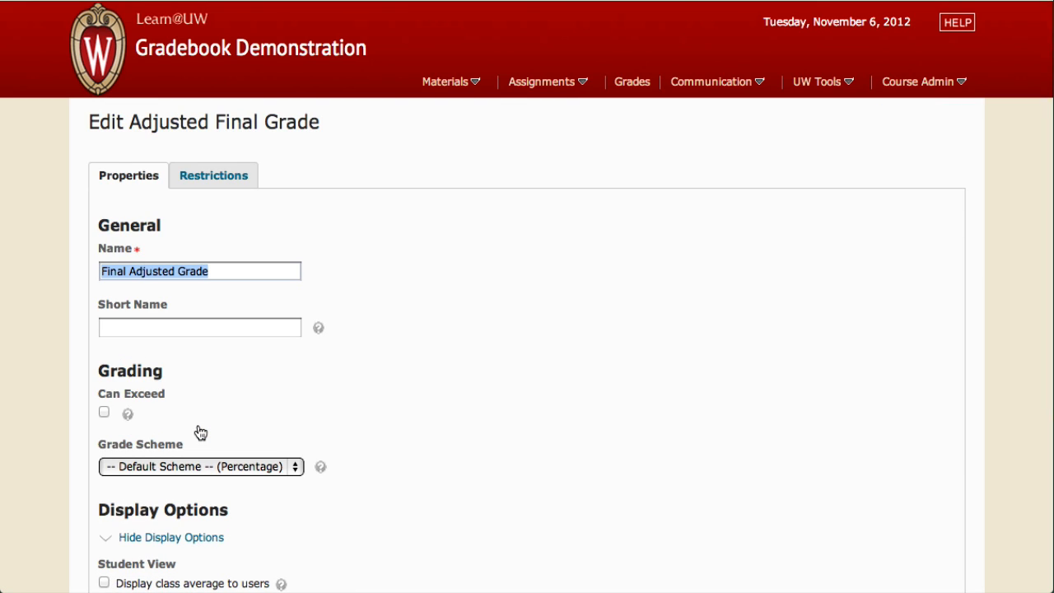
mouse_move(294, 467)
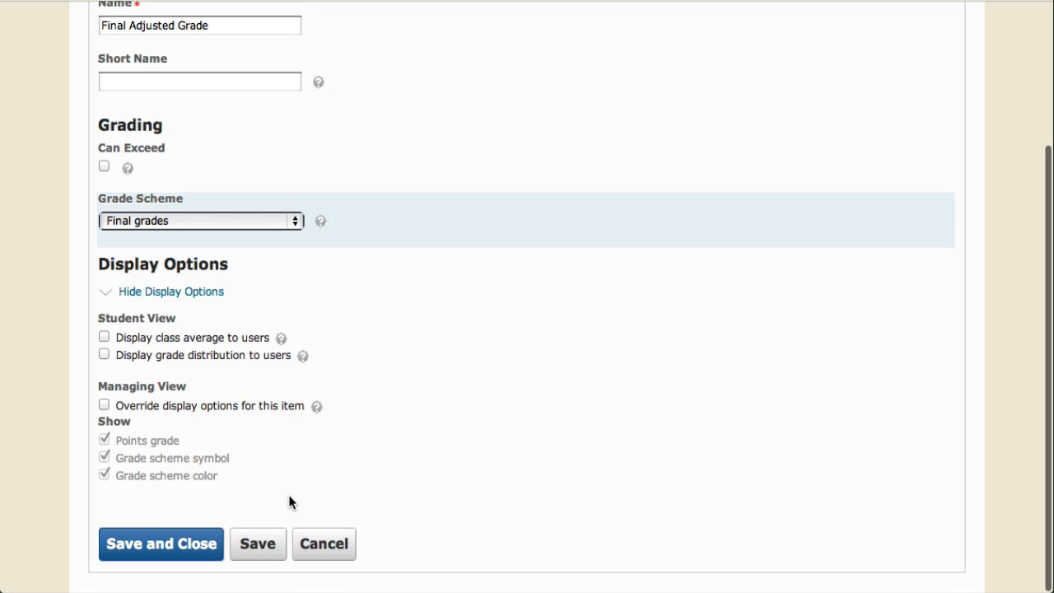
left_click(161, 543)
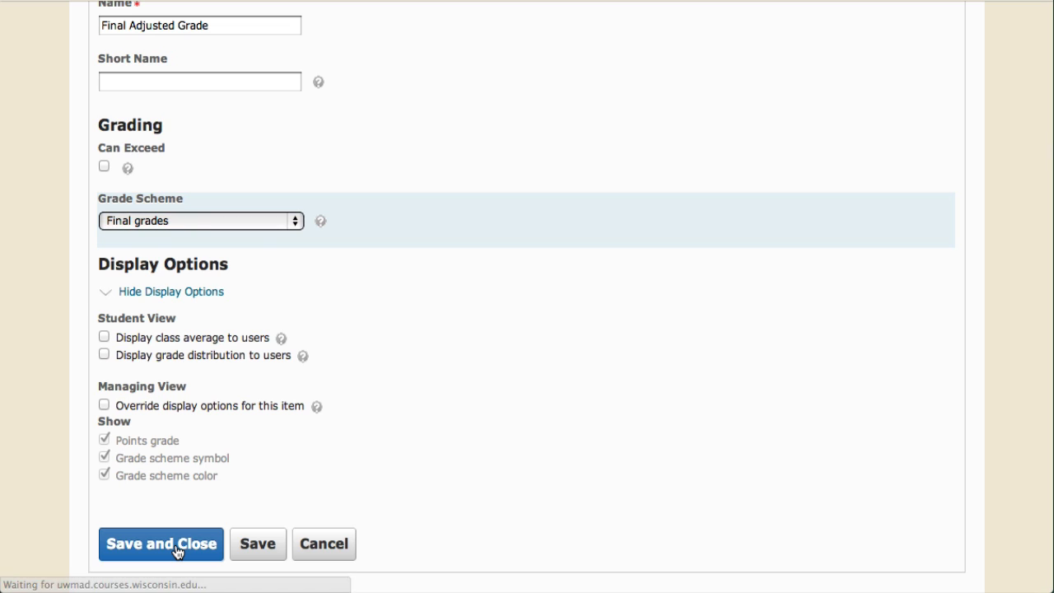
left_click(161, 543)
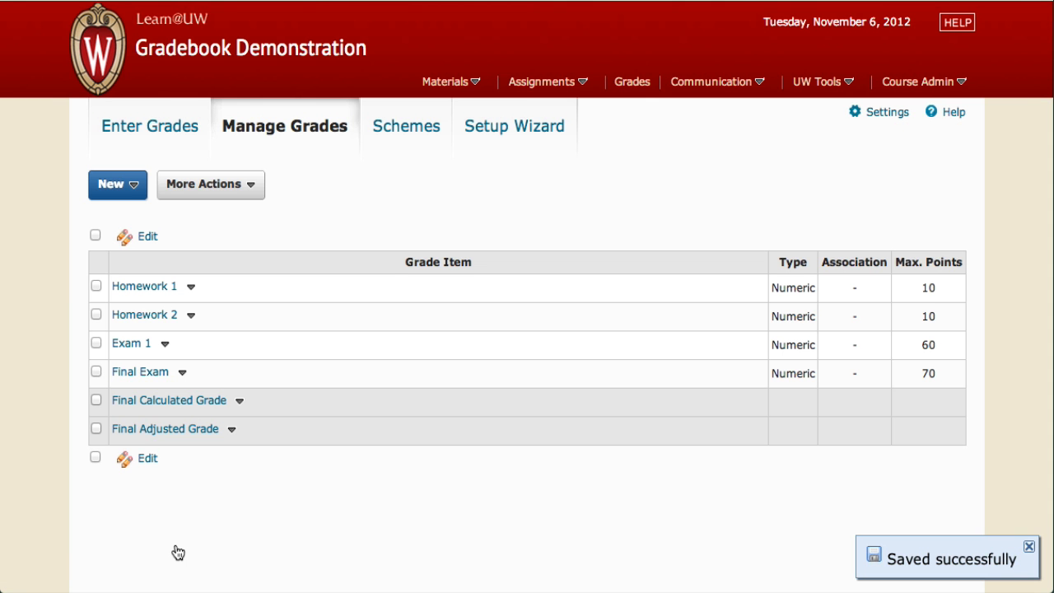